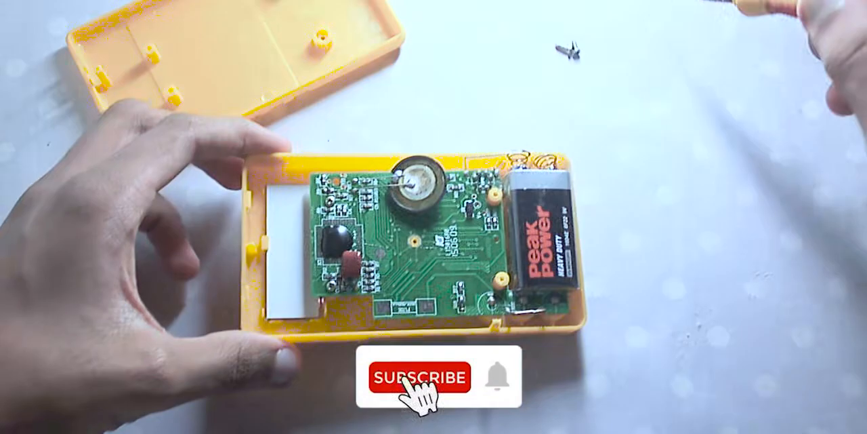
pyautogui.click(423, 378)
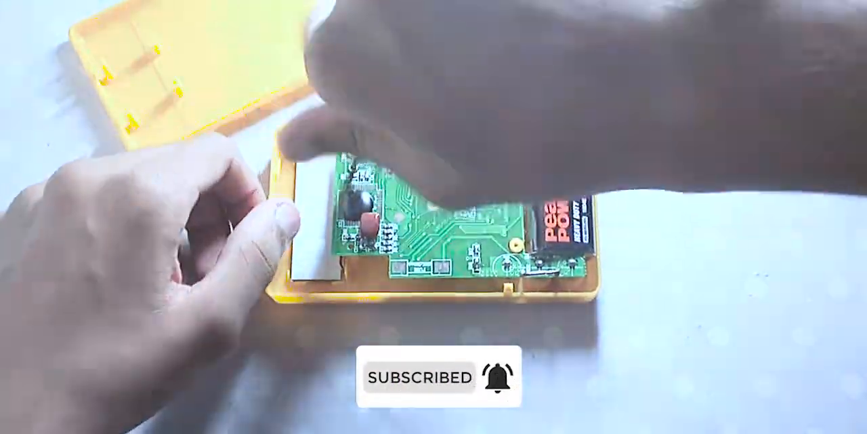